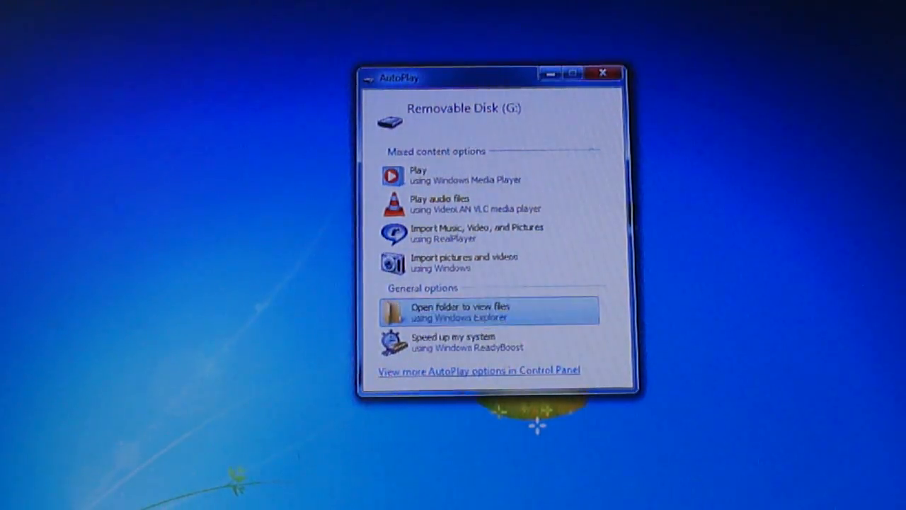
- Open the Removable Disk (G:) memory stick in Windows Explorer from the AutoPlay dialog
click(489, 310)
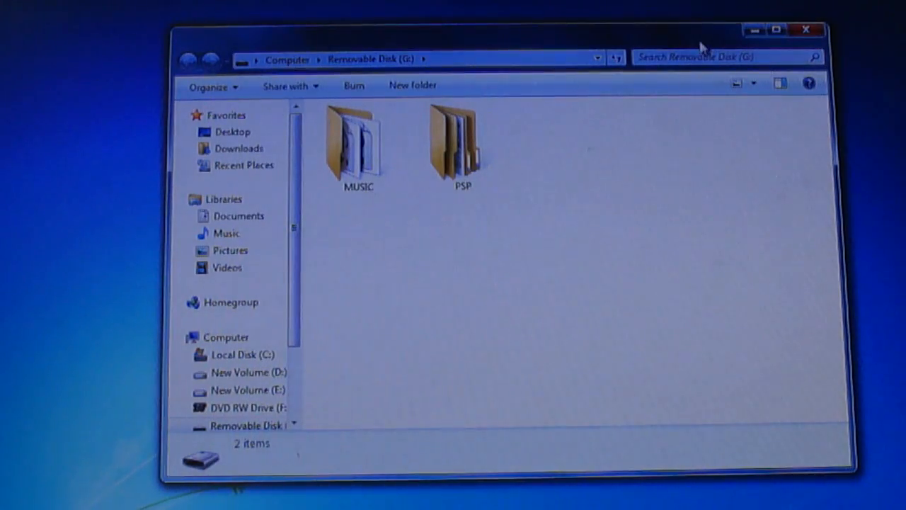
mouse_move(592, 163)
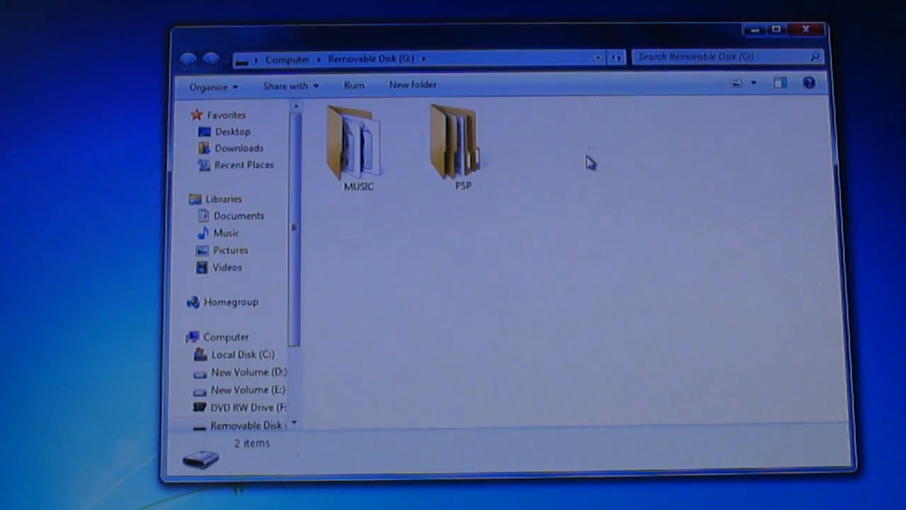
right_click(591, 162)
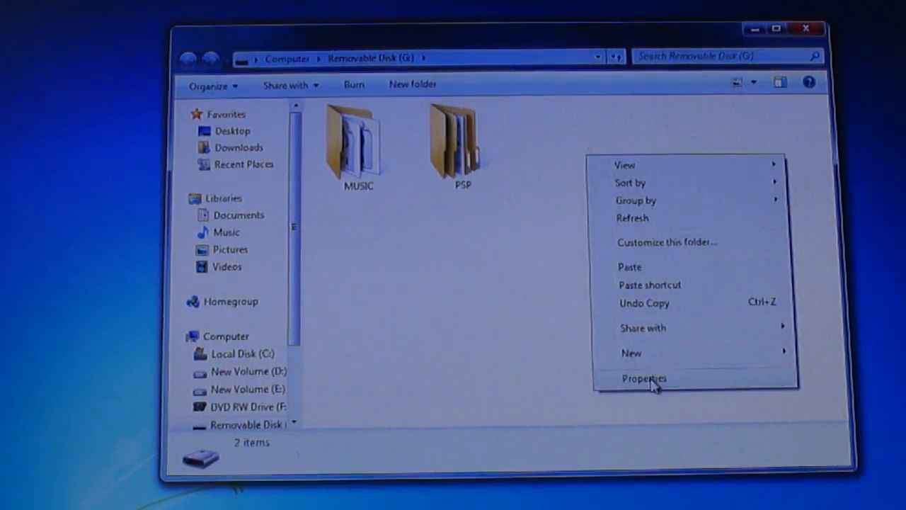
click(630, 352)
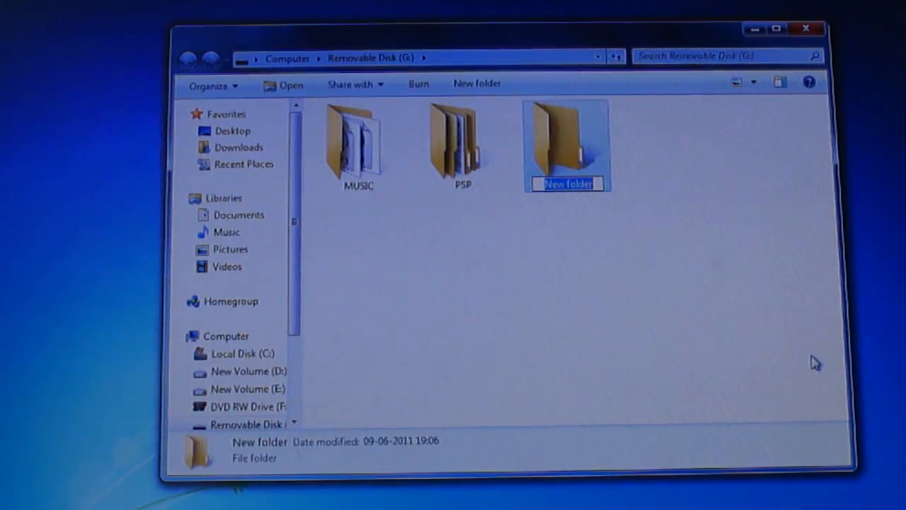
text(P)
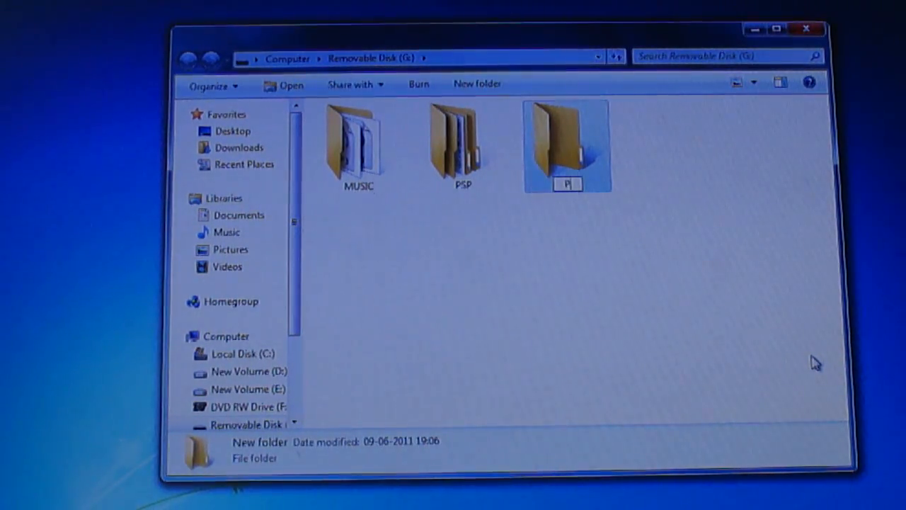
text(HOTO)
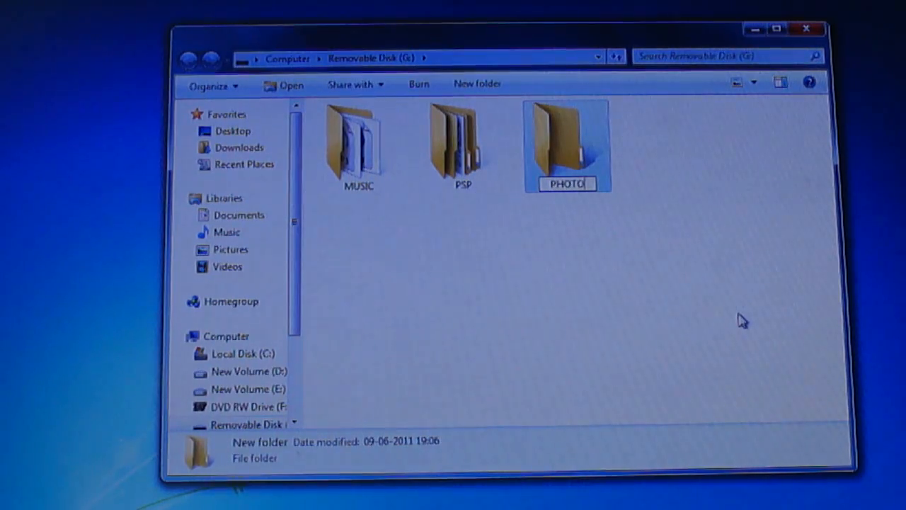
double_click(567, 141)
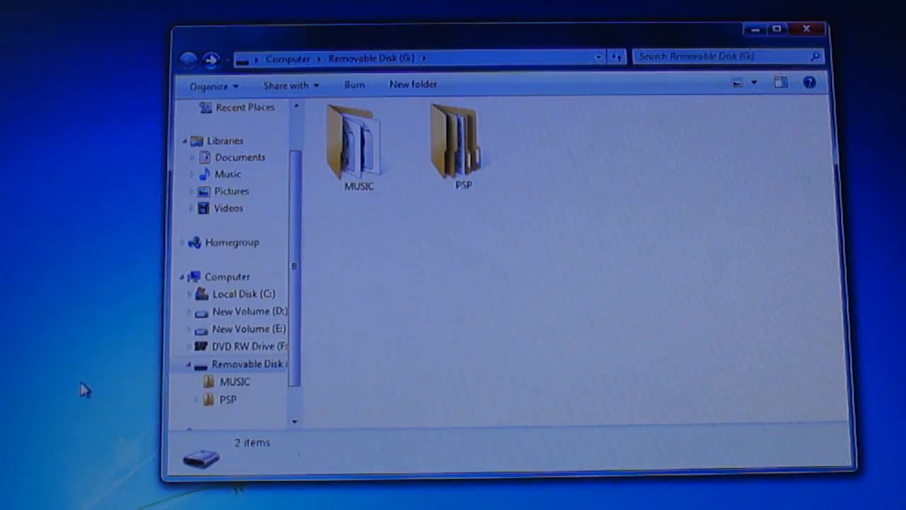
- Open the PSP folder on the memory stick
click(463, 145)
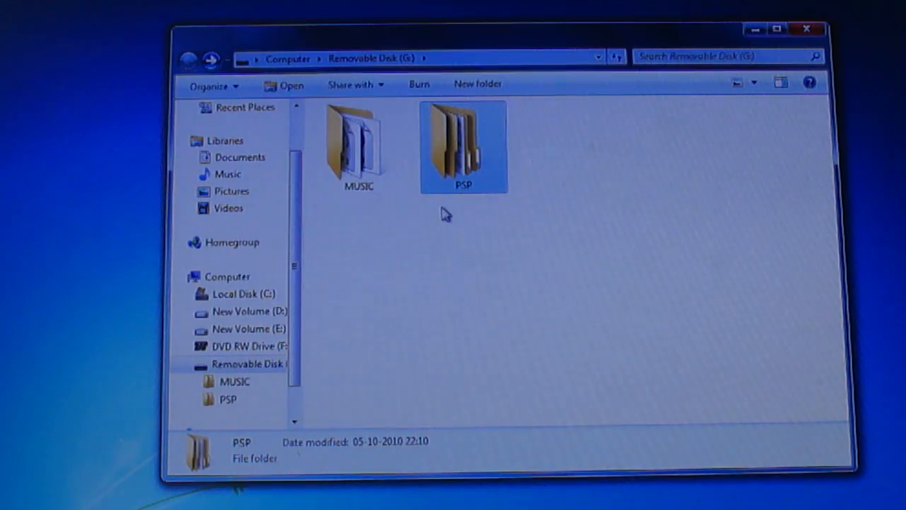
right_click(442, 215)
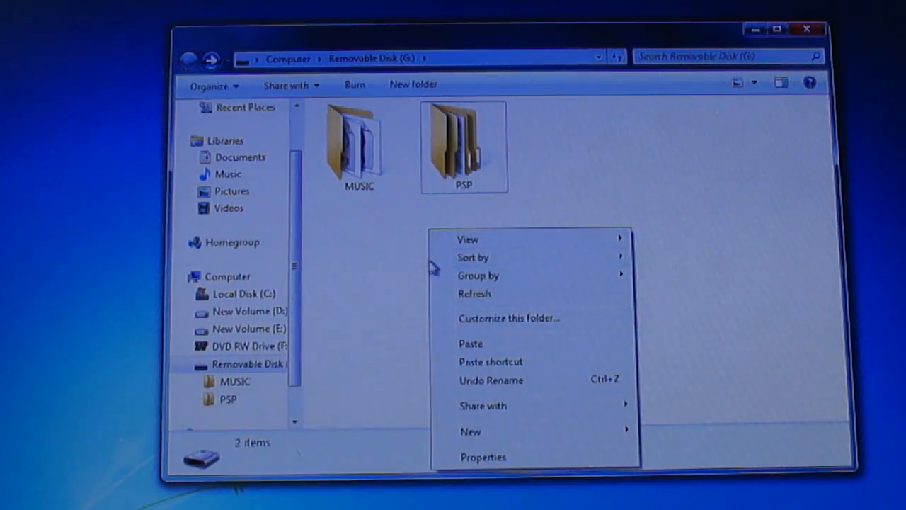
double_click(464, 141)
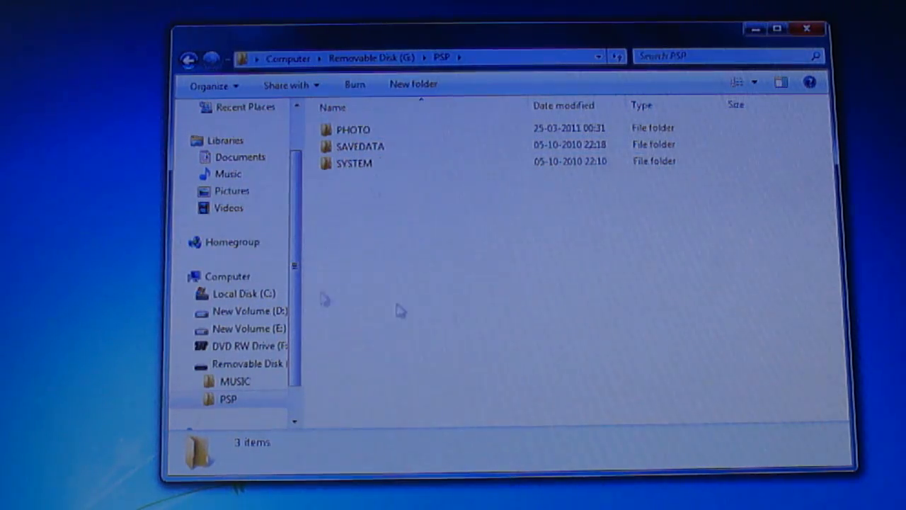
mouse_move(406, 287)
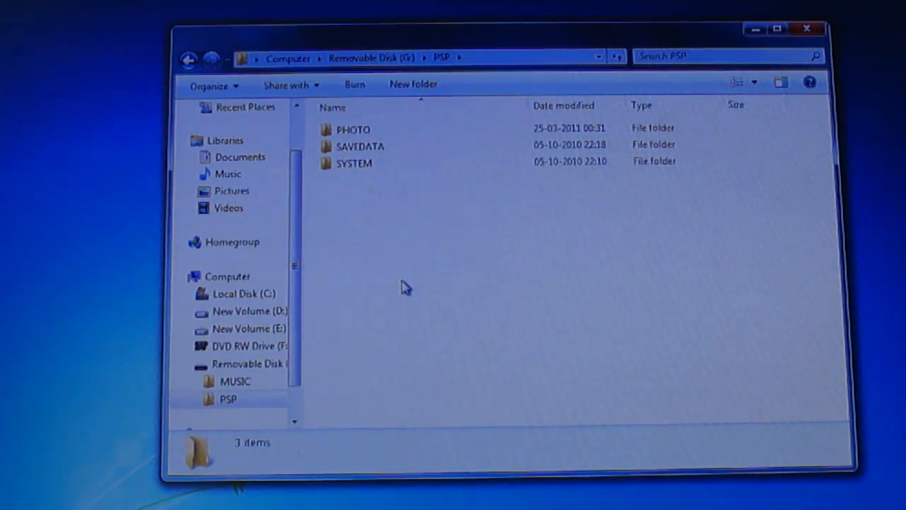
- Browse PHOTO and its LocoRoco screenshots, then go back to the PSP folder
click(352, 129)
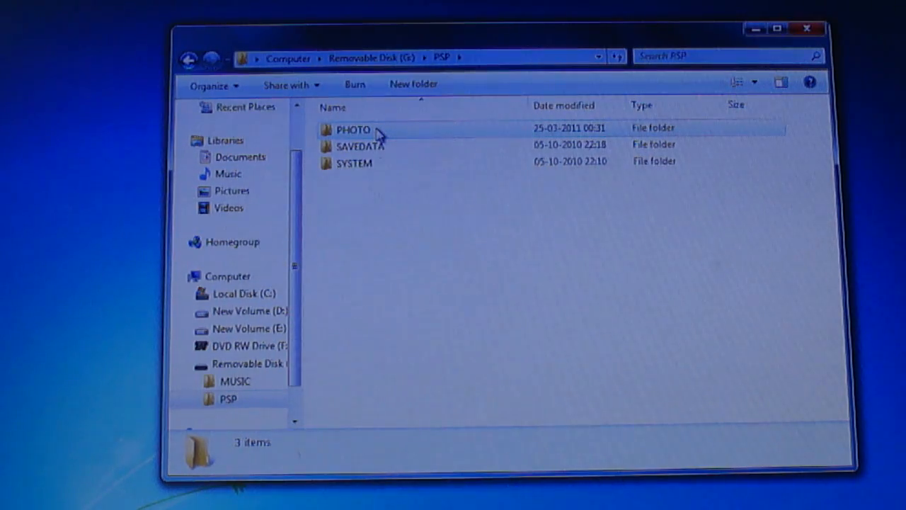
click(353, 130)
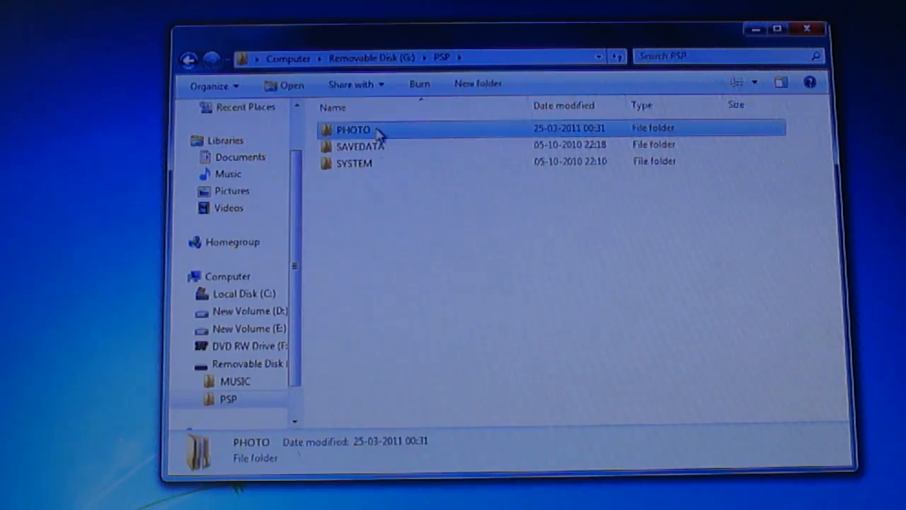
double_click(354, 130)
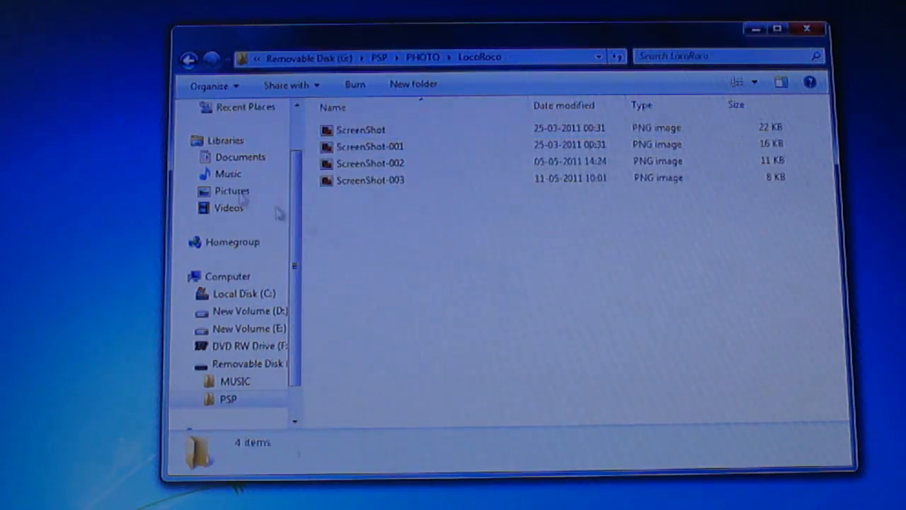
click(190, 57)
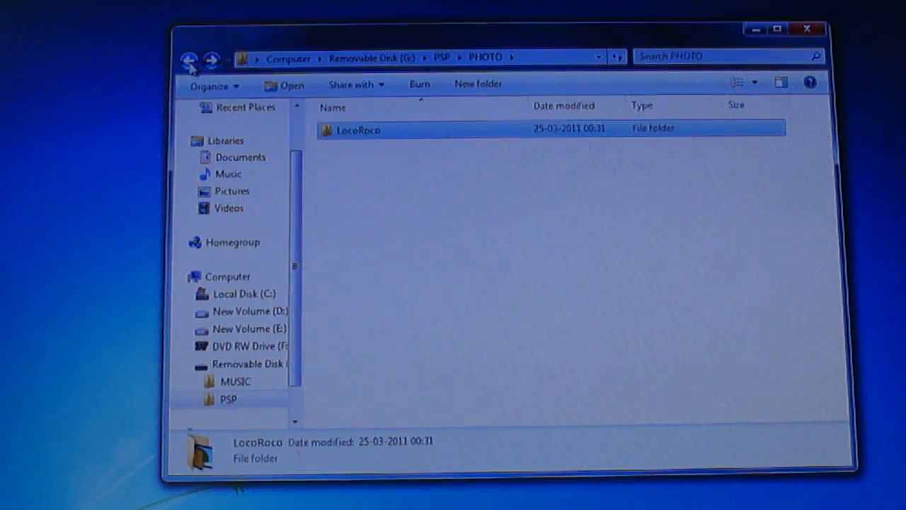
click(189, 58)
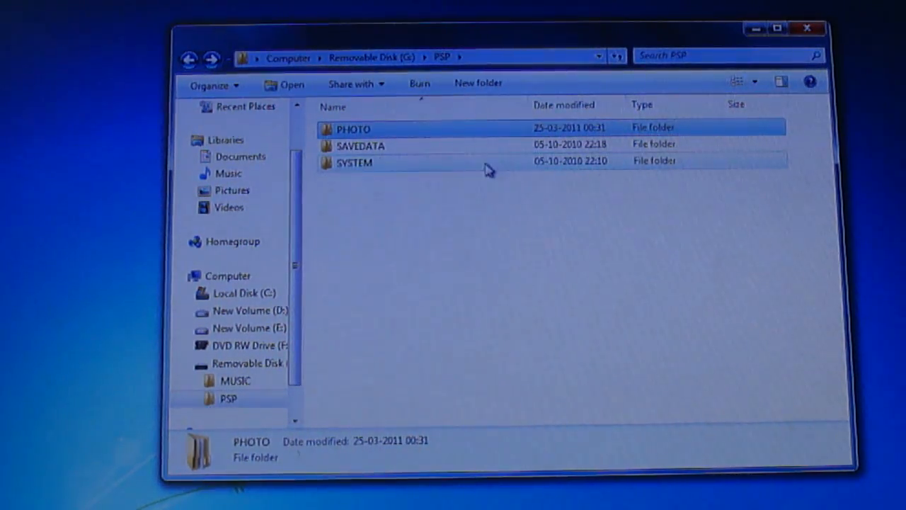
mouse_move(361, 131)
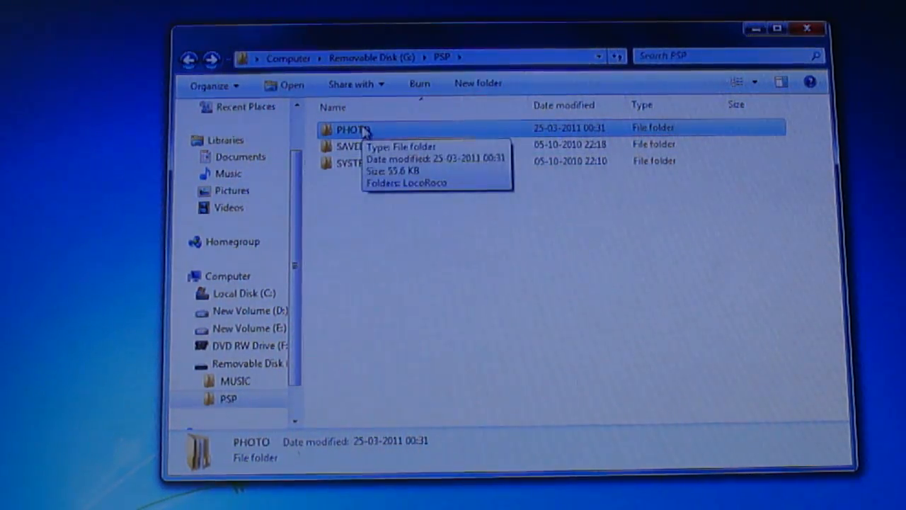
- Open the PHOTO folder, which holds only LocoRoco
double_click(354, 130)
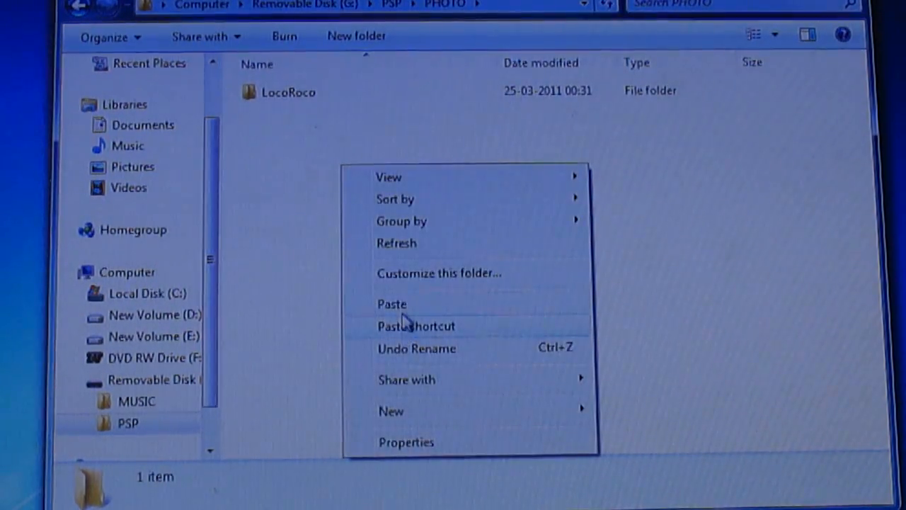
- Paste the copied My Clicks folder into PHOTO and open it to view nine JPEGs
click(392, 304)
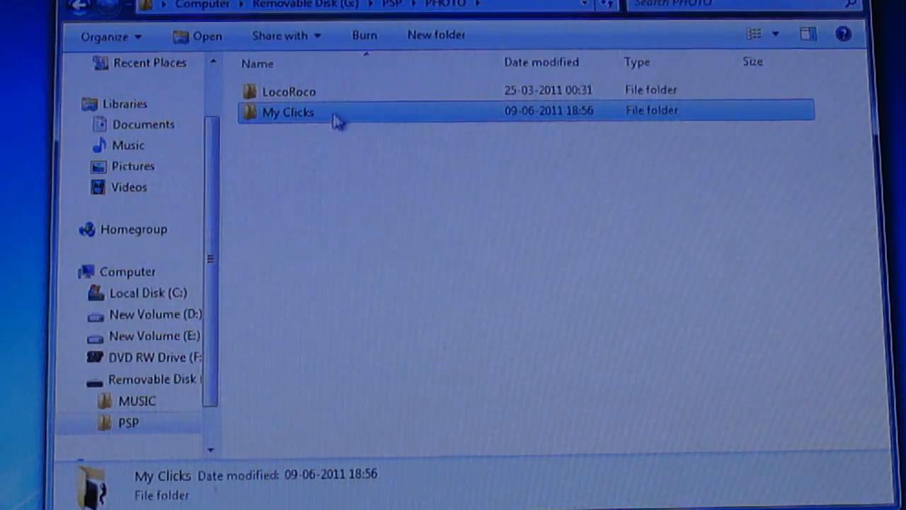
double_click(288, 112)
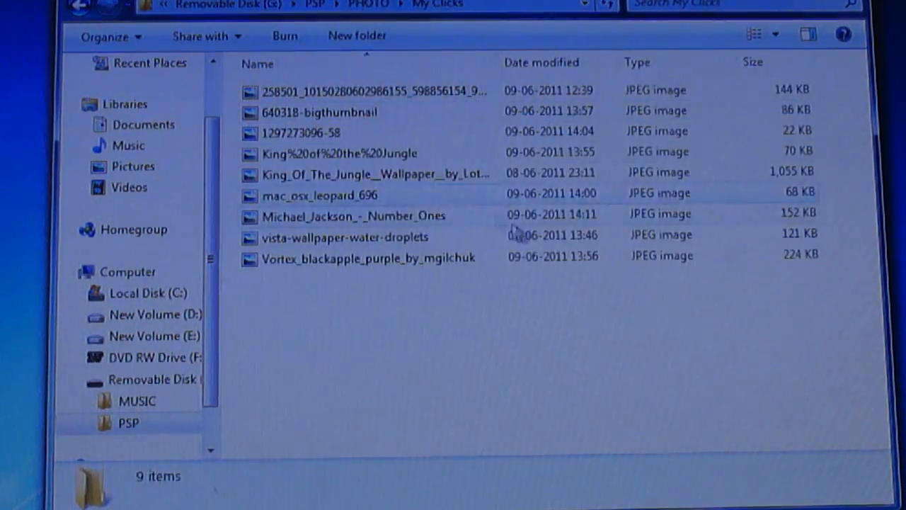